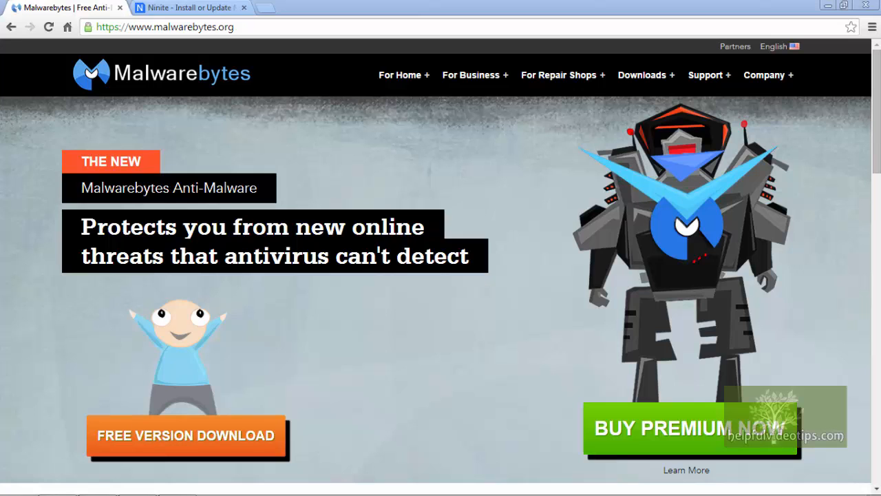
mouse_move(278, 318)
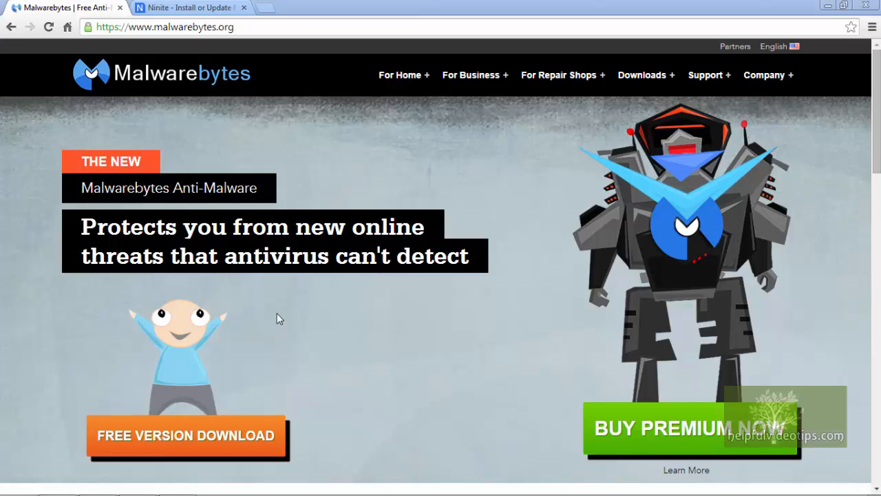
Step: Move from the Malwarebytes homepage to the Adobe Flash Player update page with the Google Toolbar offer
left_click(190, 7)
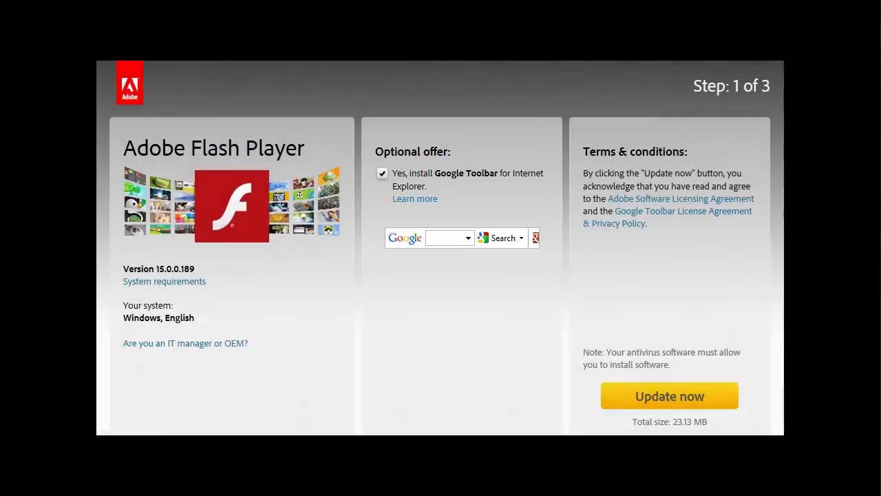
Step: On Ninite, tick Malwarebytes under Security and request the installer with Get Installer
left_click(669, 397)
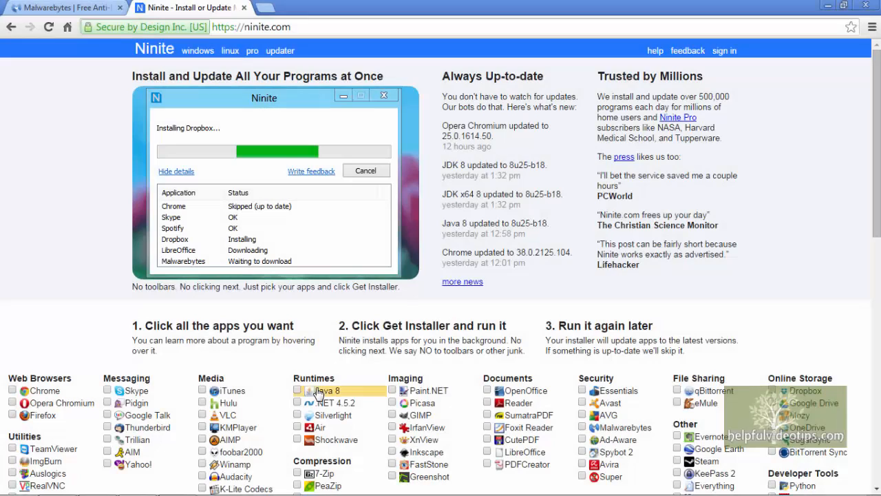
scroll("down", 3)
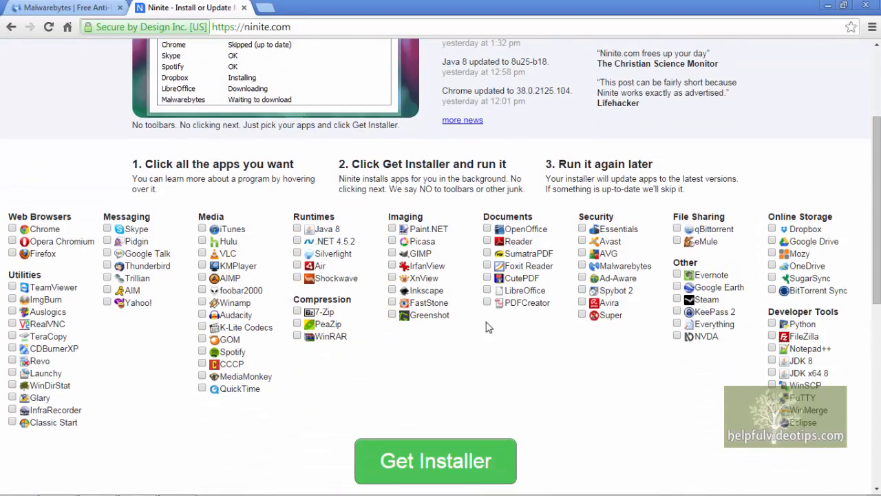
left_click(582, 265)
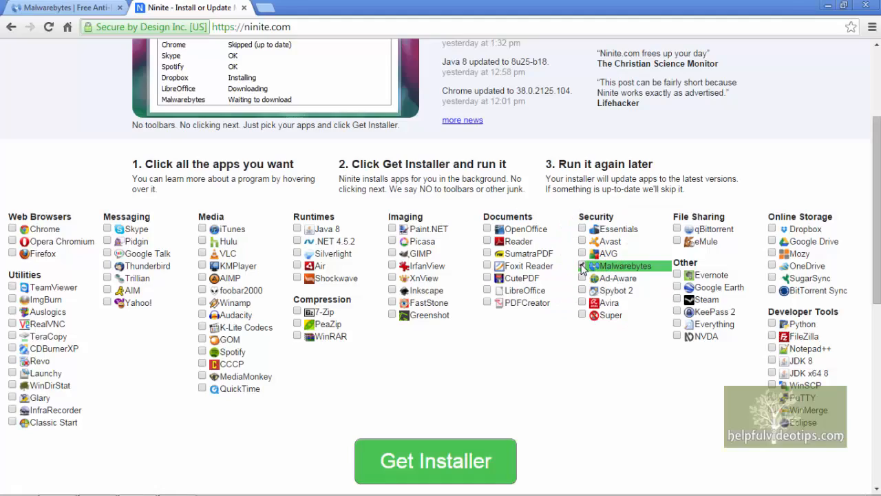
left_click(584, 265)
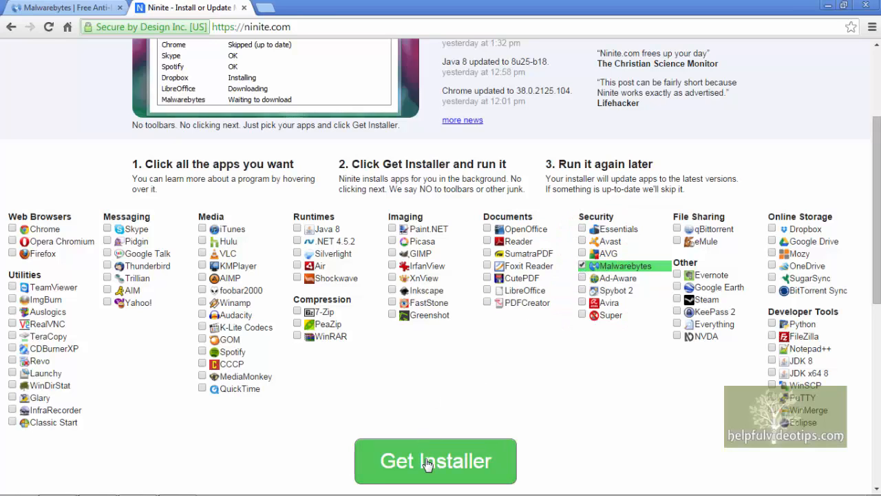
left_click(435, 460)
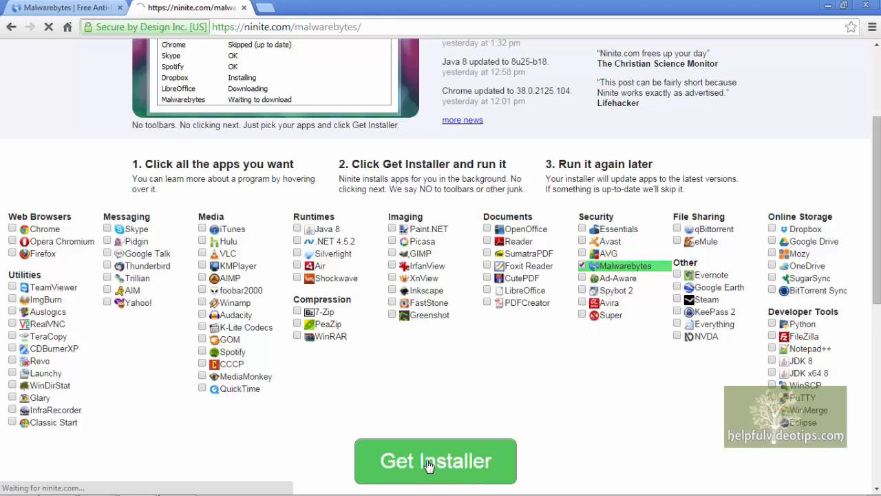
Step: Save the Ninite installer to Chrome's Downloads, launch it and allow it to run
left_click(435, 459)
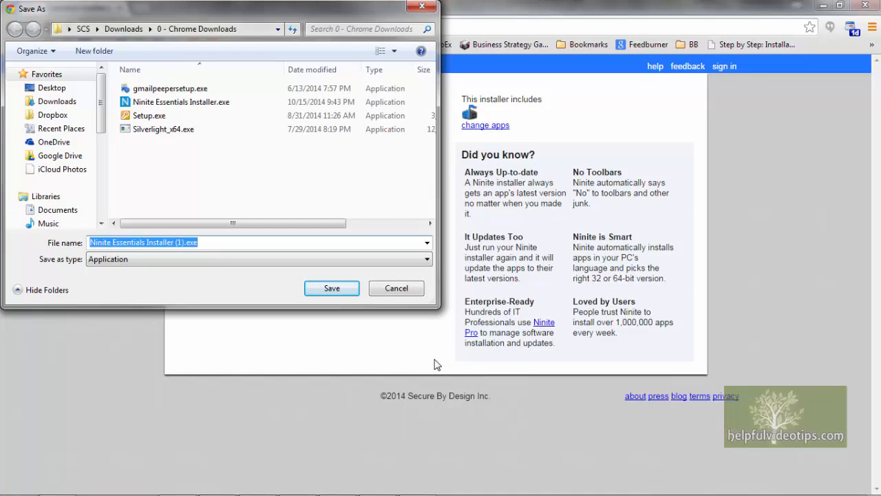
left_click(331, 288)
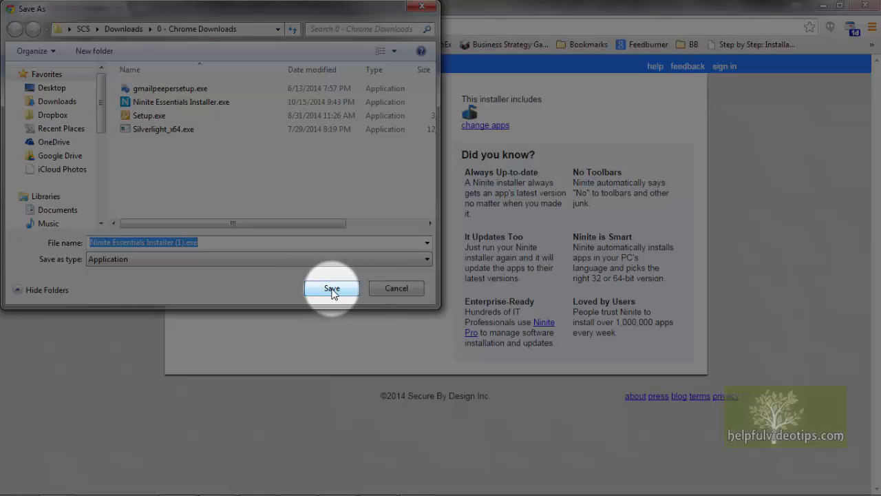
left_click(332, 288)
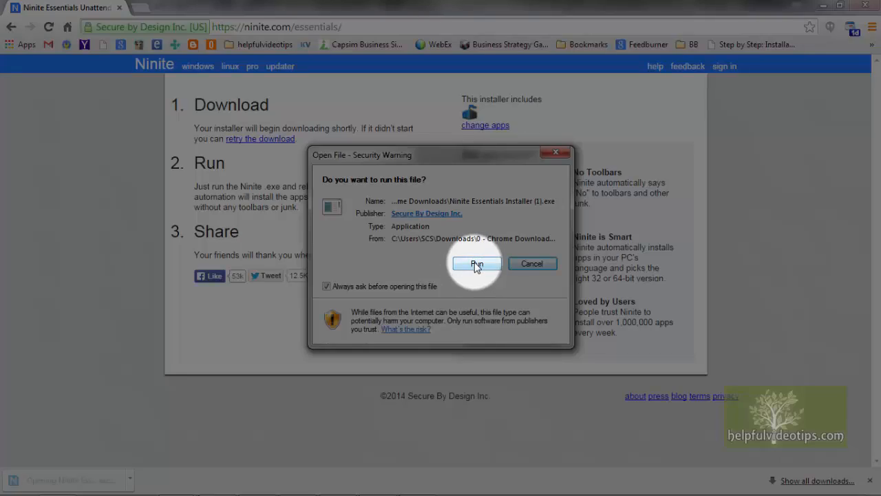
left_click(477, 264)
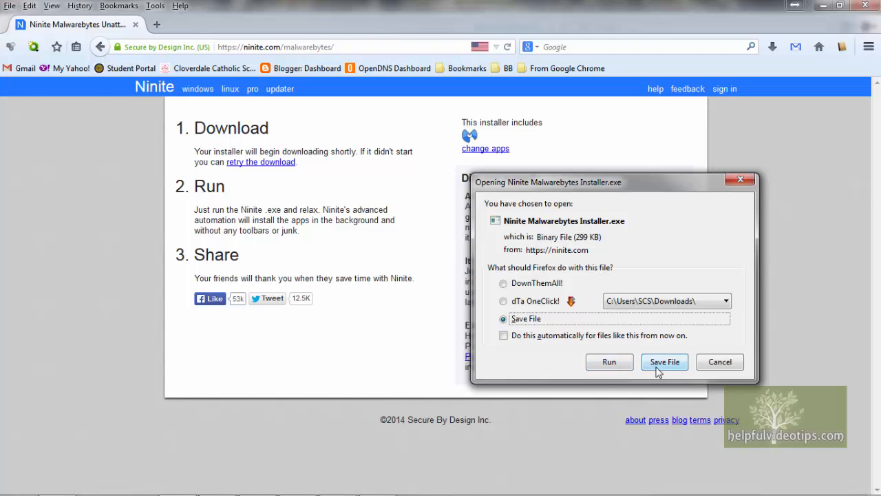
Step: Save Ninite Malwarebytes Installer.exe to Downloads in Firefox and show the ongoing downloads
left_click(664, 361)
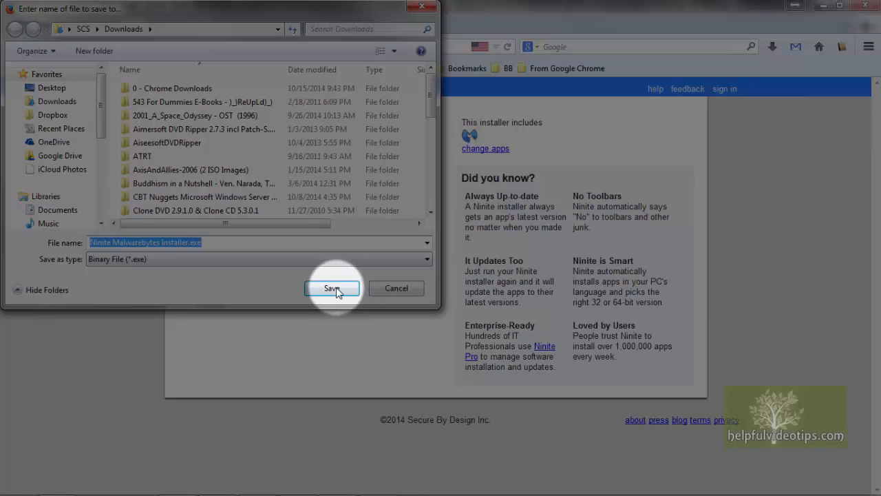
left_click(331, 288)
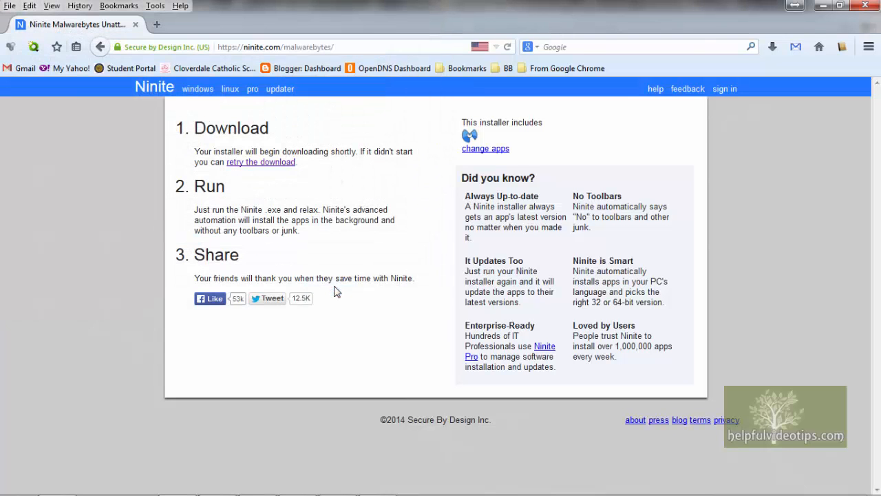
mouse_move(772, 47)
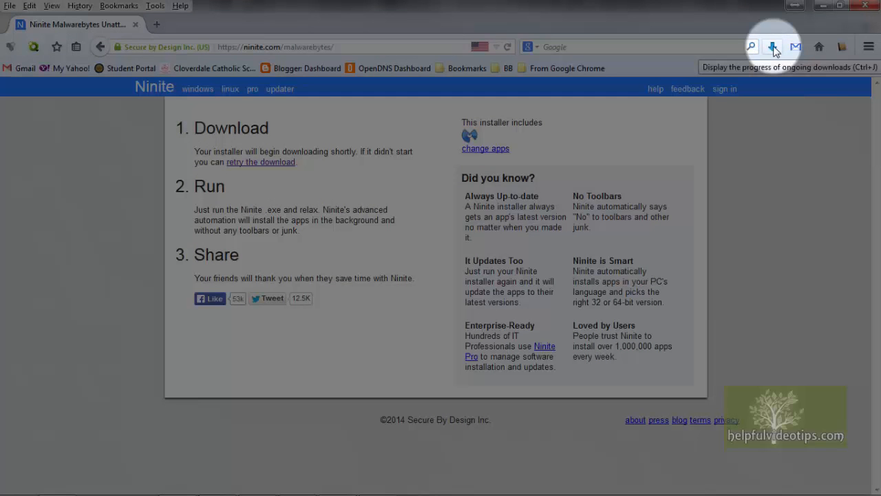
left_click(772, 47)
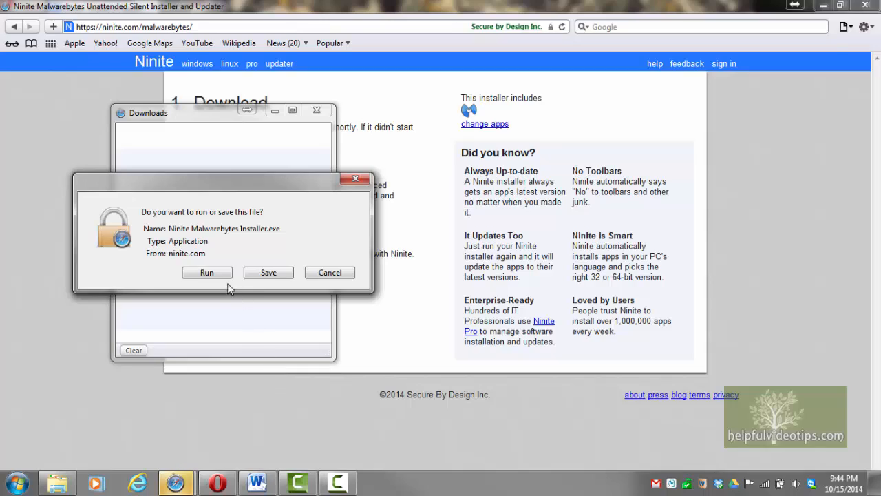
Step: Run the Ninite Malwarebytes installer directly from Safari's and Opera's run prompts
left_click(206, 273)
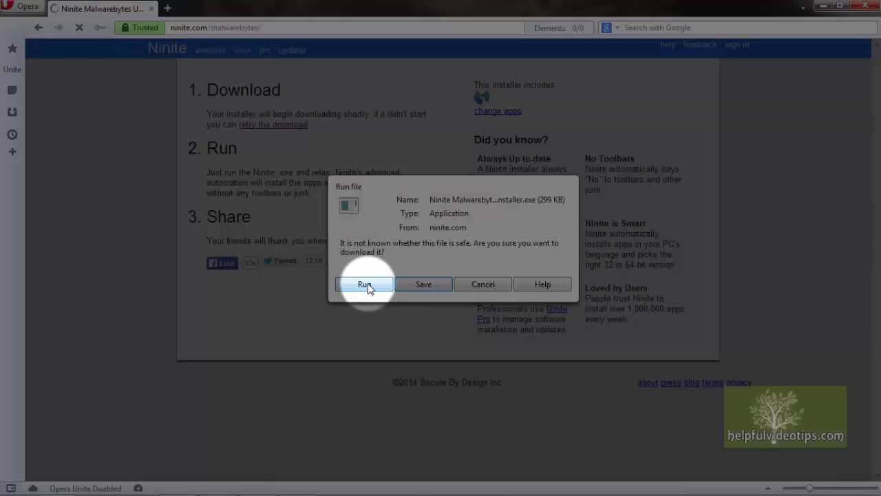
left_click(364, 284)
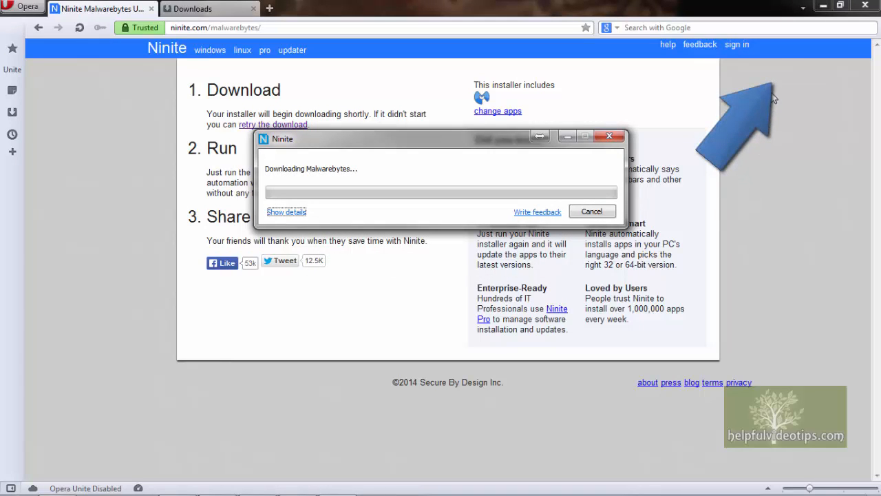
mouse_move(604, 298)
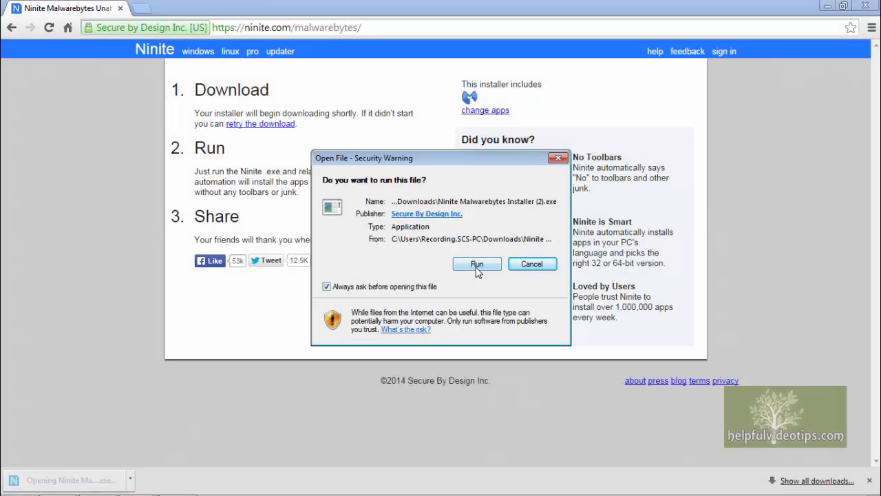
Step: Run the installer, allow it through User Account Control, and close Ninite once it shows Finished
left_click(476, 265)
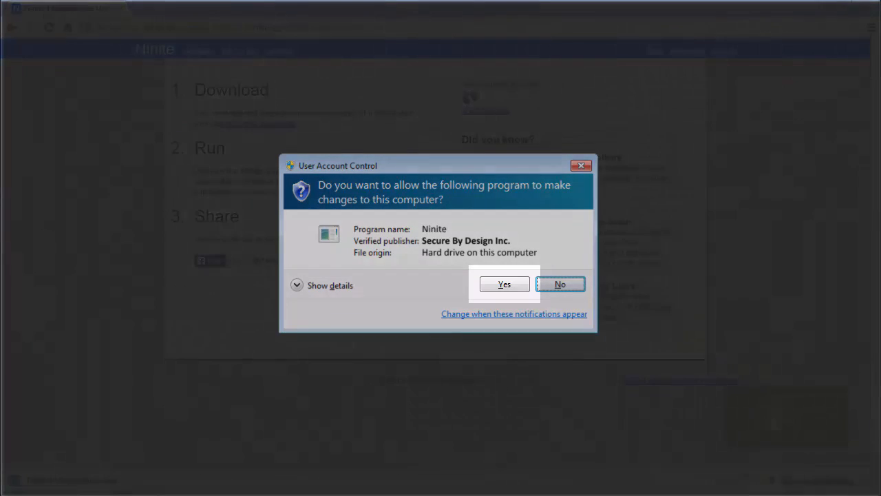
left_click(504, 284)
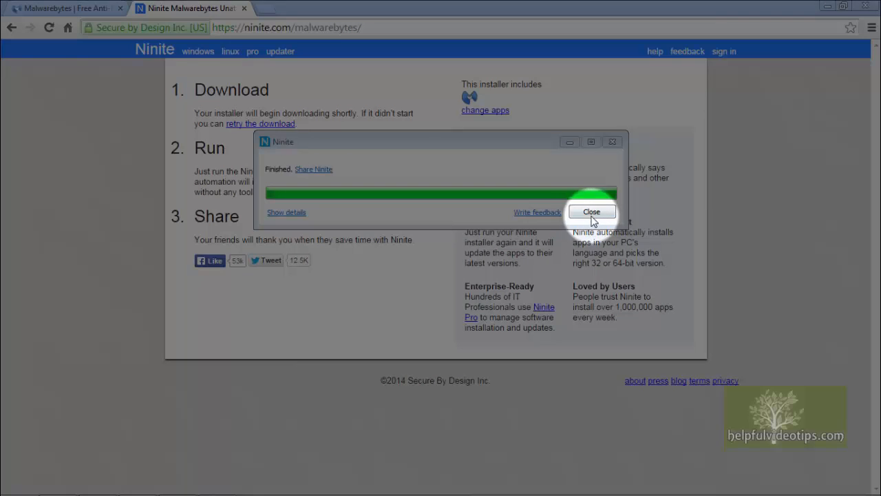
left_click(591, 212)
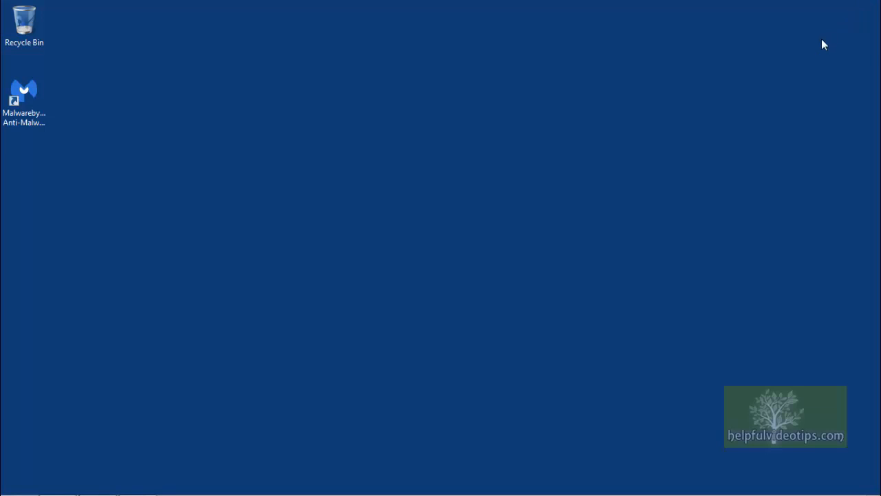
mouse_move(254, 101)
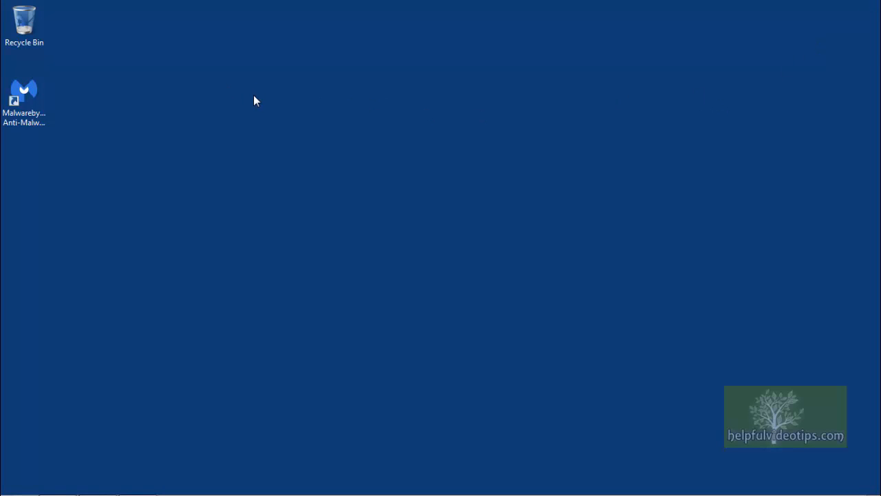
Step: Locate the Malwarebytes Anti-Malware desktop shortcut and its folder under Start > All Programs
left_click(24, 97)
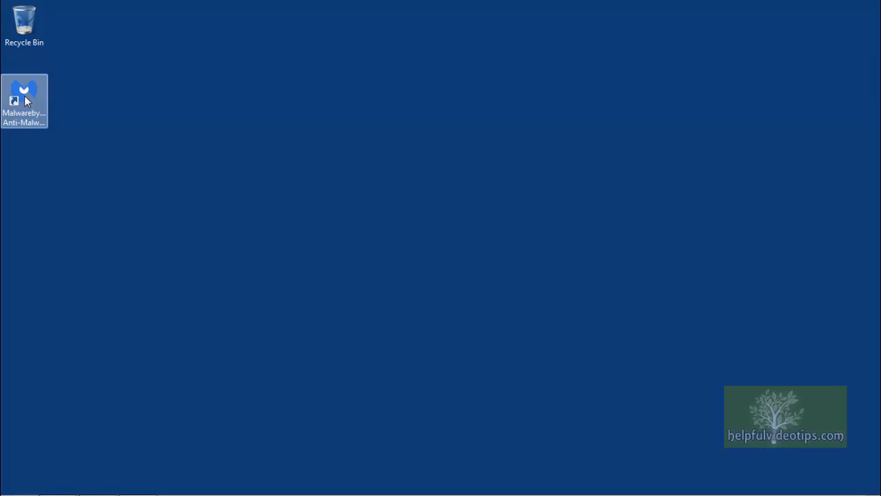
left_click(25, 476)
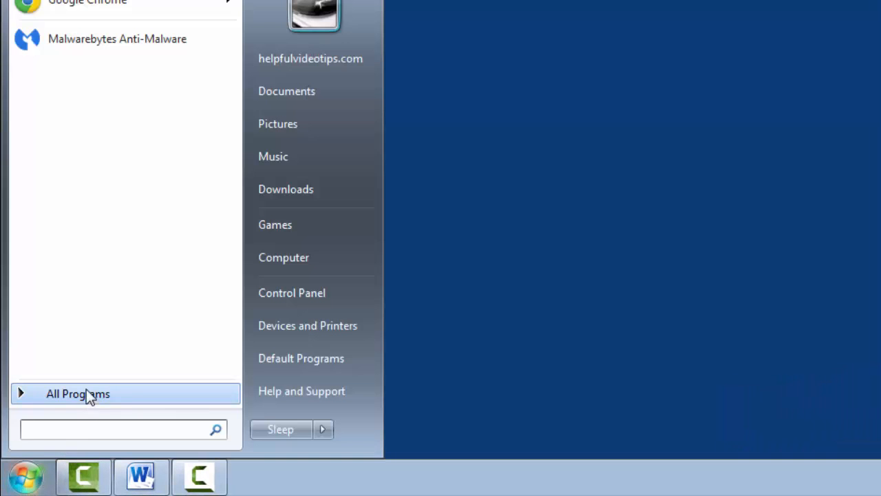
left_click(78, 394)
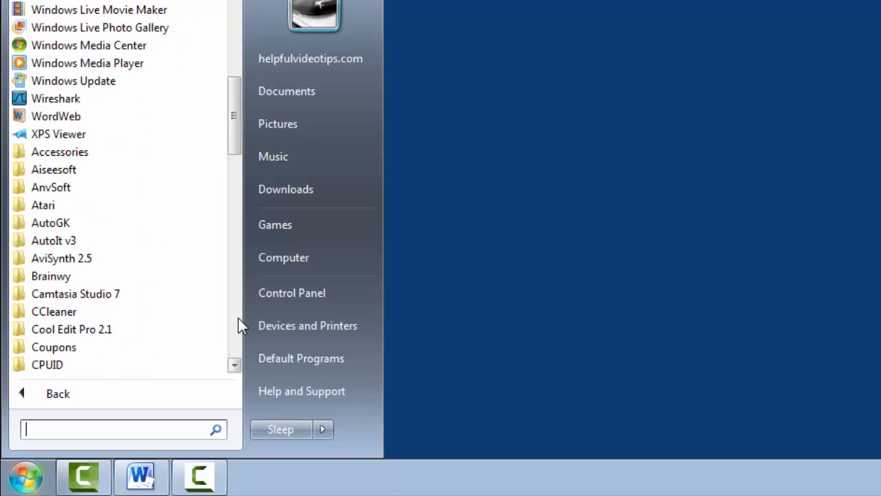
scroll("down", 3)
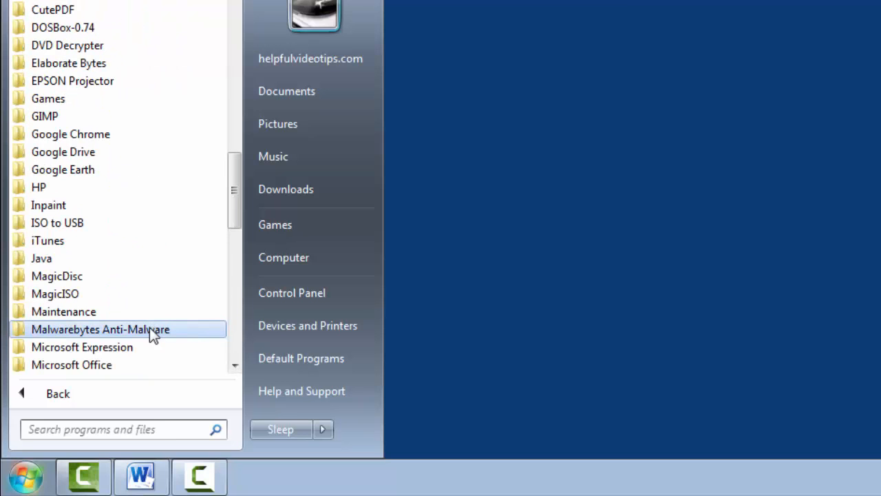
left_click(100, 329)
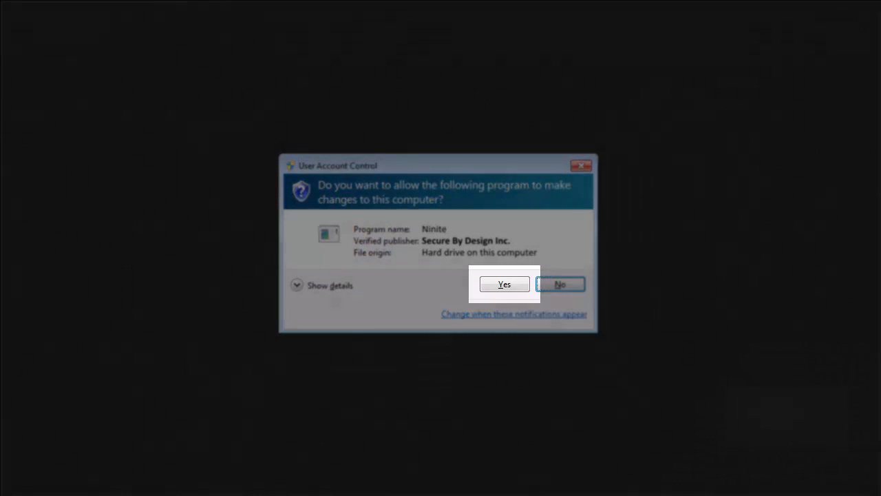
Step: Launch Malwarebytes Anti-Malware from its desktop shortcut to reach the dashboard
left_click(504, 284)
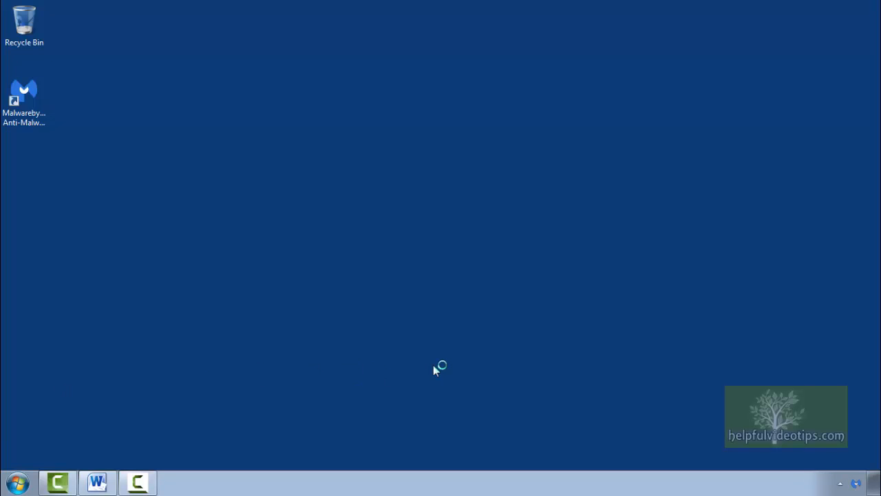
double_click(25, 93)
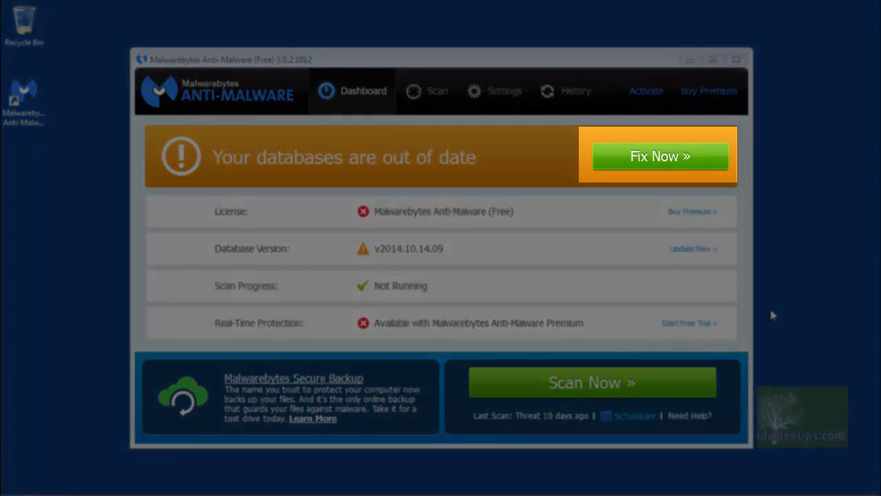
Step: Use Fix Now to update the databases to v2014.10.16.02 and a green dashboard status
left_click(659, 155)
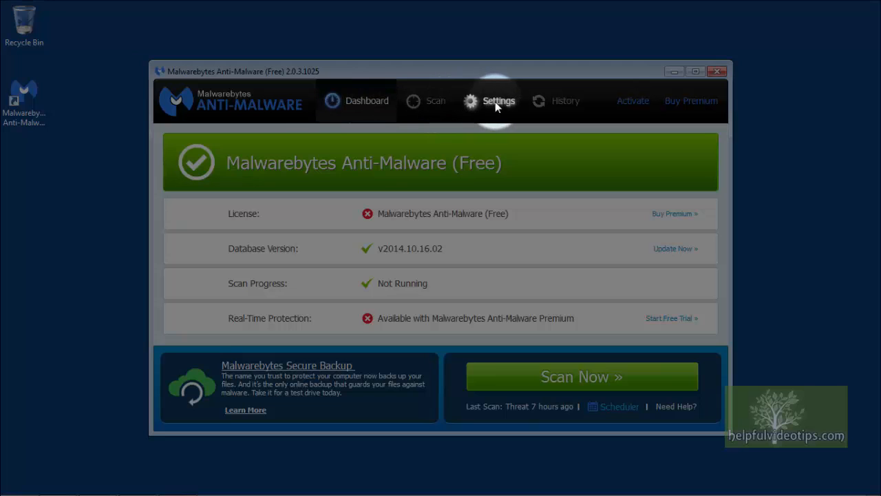
Step: In Settings > Detection and Protection, enable Scan for rootkits alongside heuristics and archive scanning
left_click(489, 101)
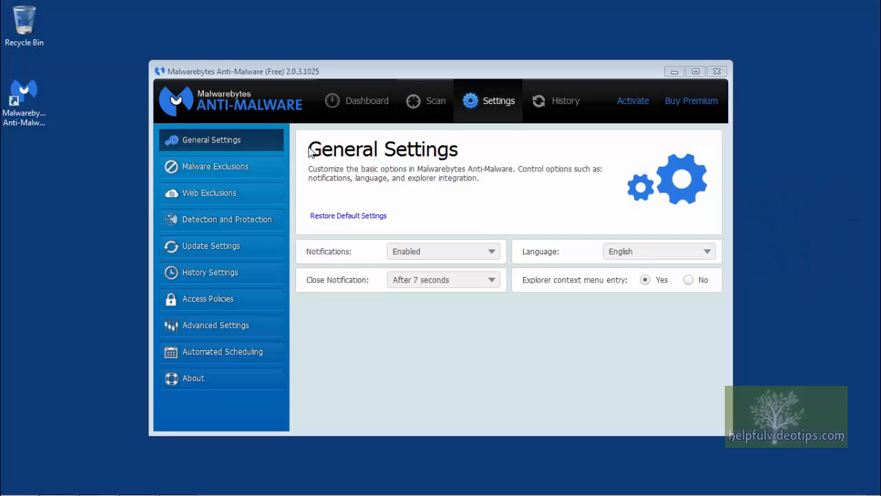
mouse_move(218, 168)
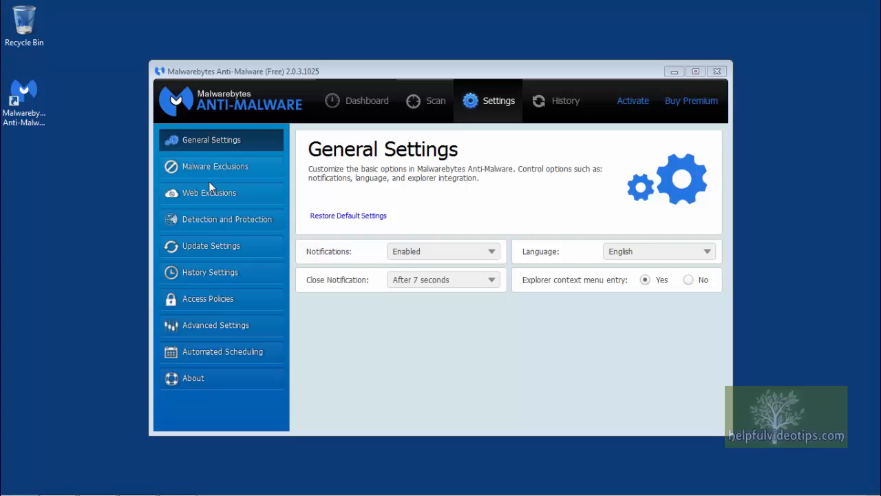
left_click(220, 219)
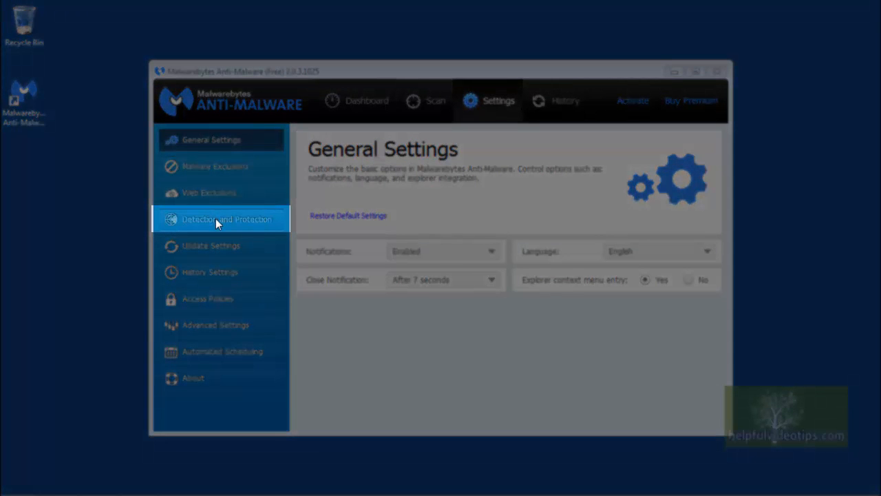
left_click(225, 218)
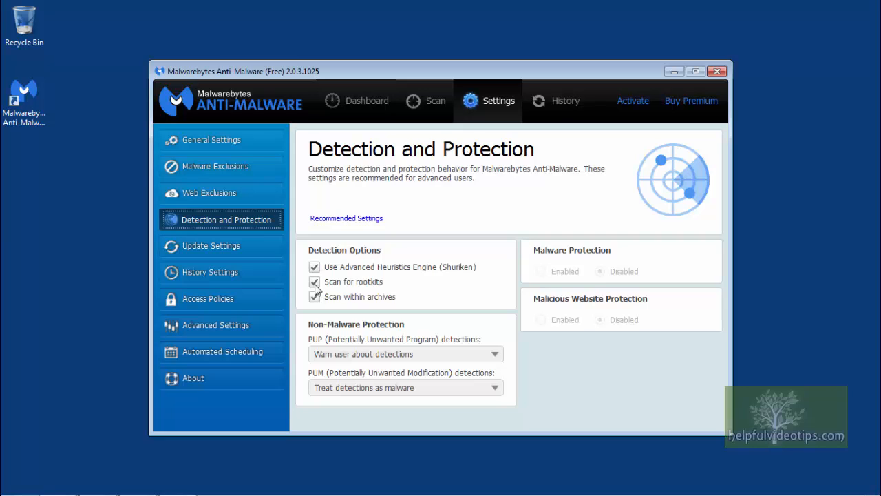
left_click(314, 281)
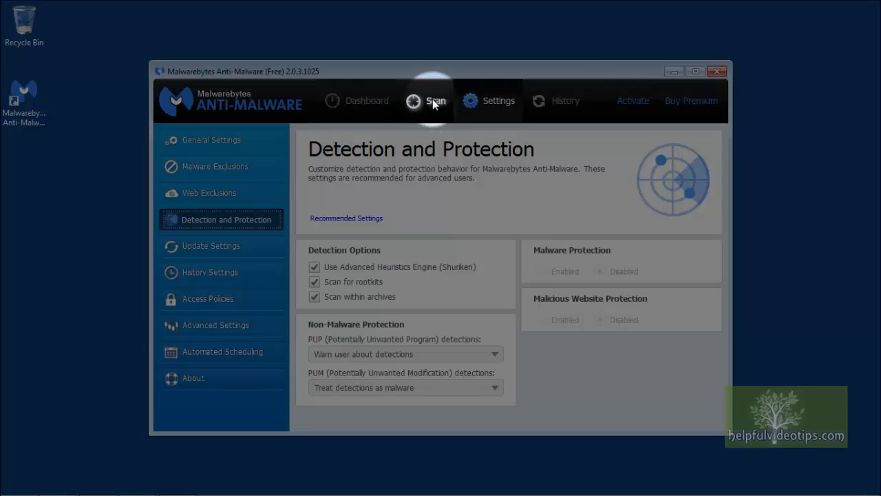
Step: Bring up the scan selection page with Threat Scan as the chosen scan type
left_click(427, 101)
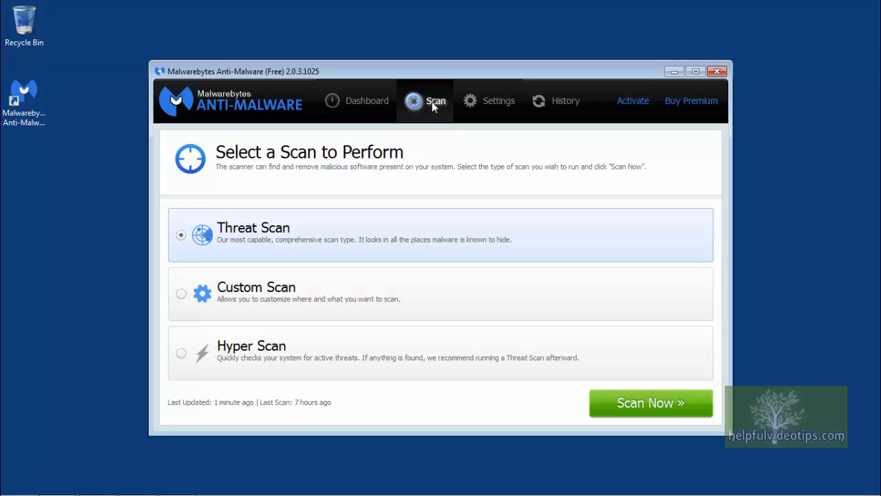
left_click(650, 402)
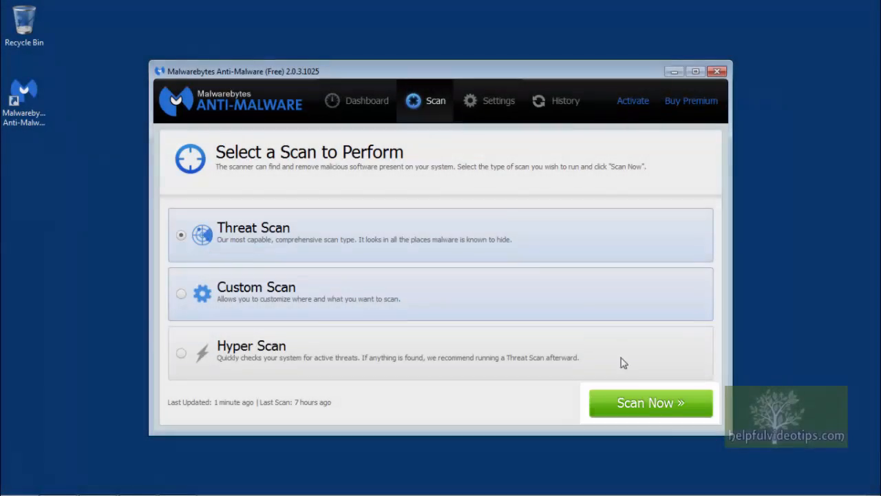
left_click(357, 101)
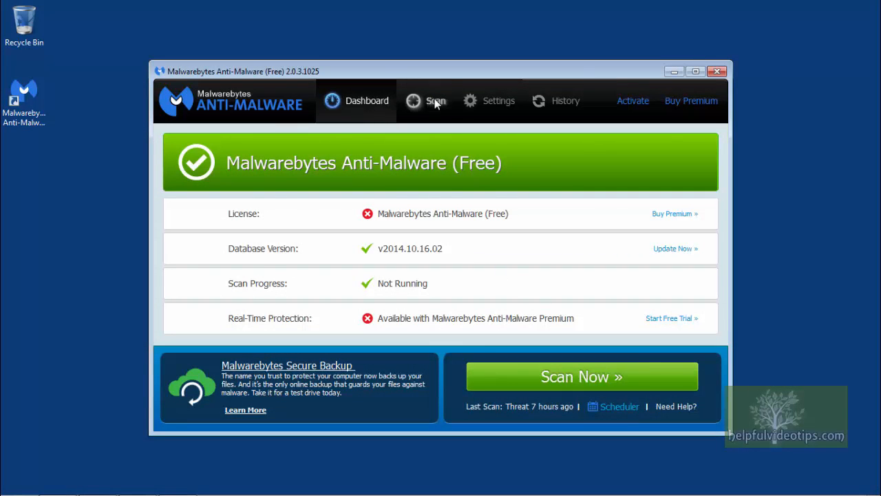
left_click(435, 100)
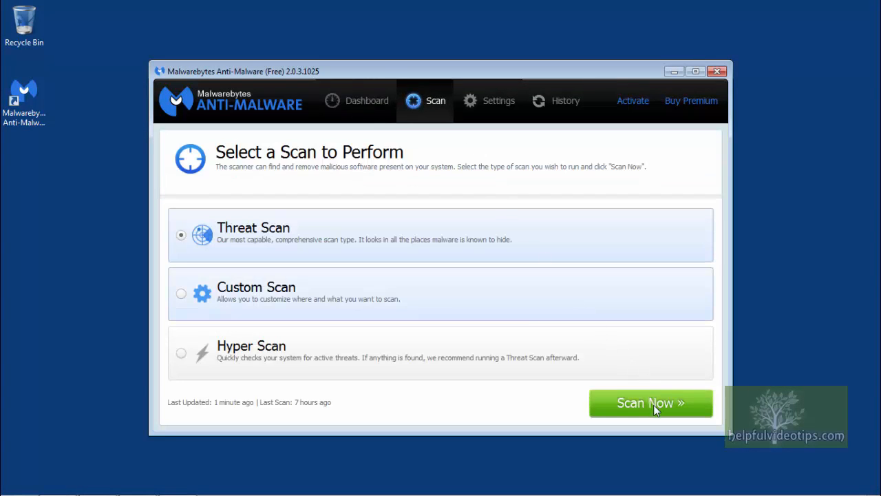
left_click(650, 402)
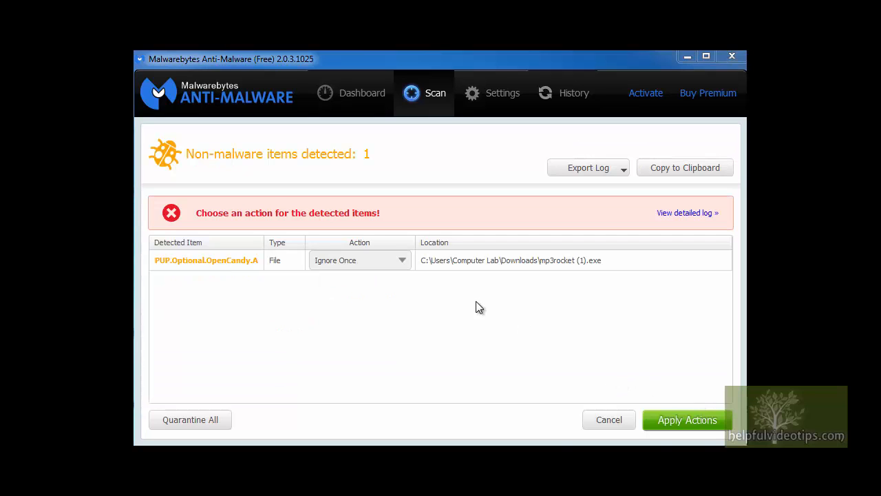
mouse_move(405, 262)
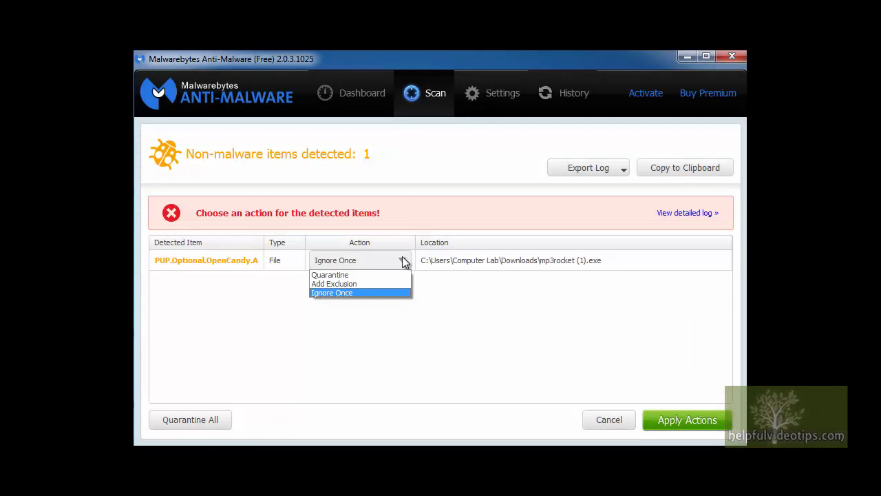
mouse_move(330, 274)
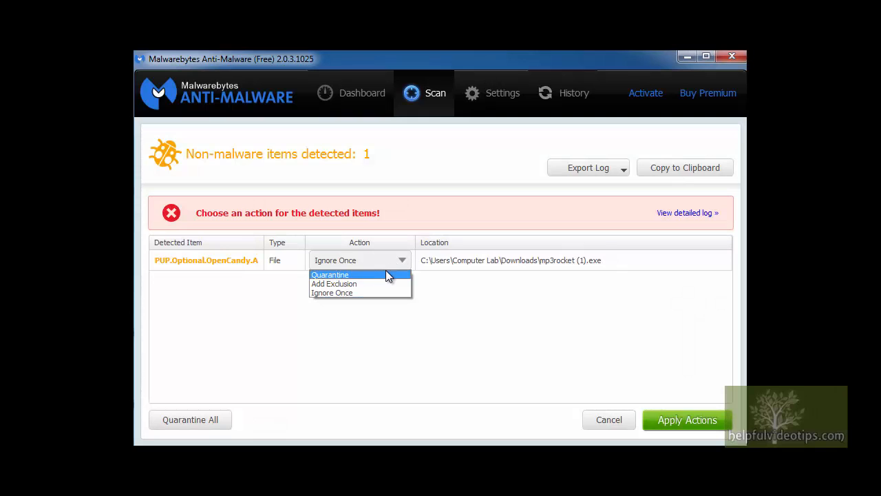
mouse_move(383, 281)
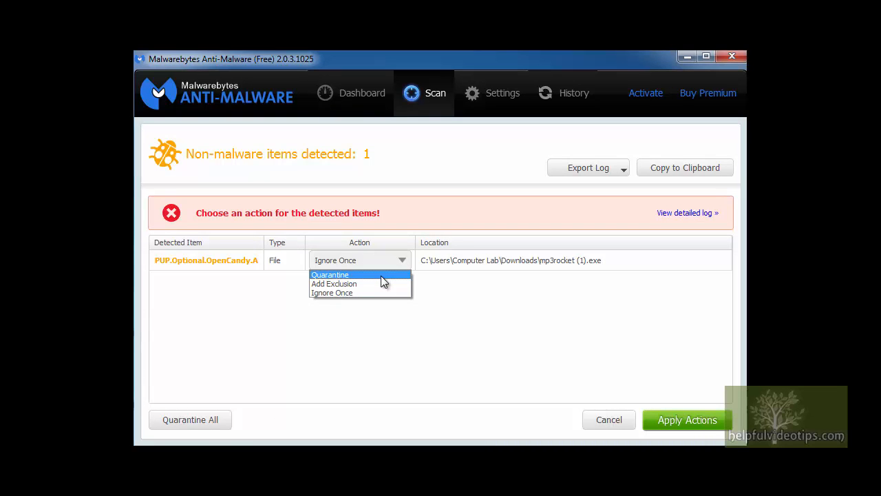
Step: Quarantine PUP.Optional.OpenCandy.A via Apply Actions and accept the restart to finish removal
left_click(330, 274)
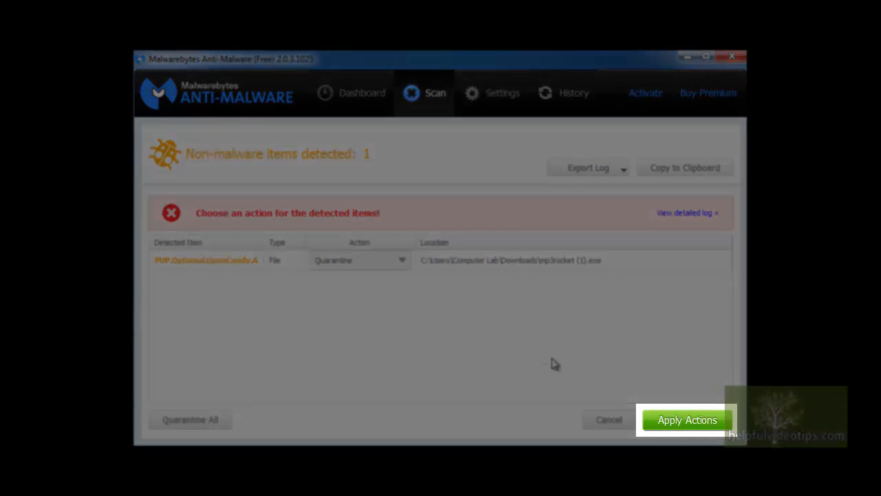
left_click(685, 420)
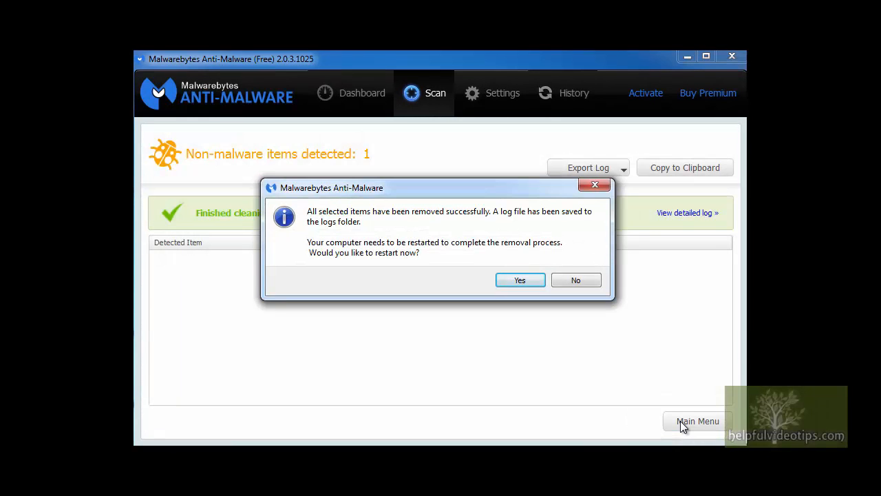
mouse_move(625, 366)
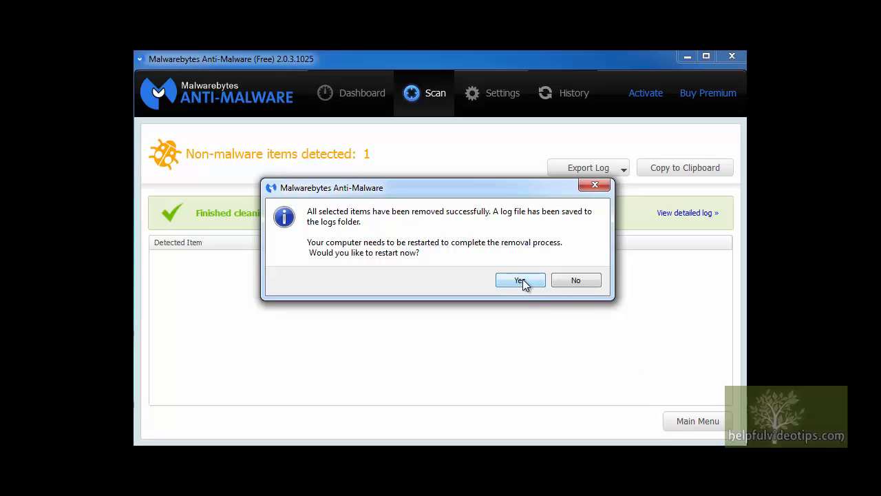
left_click(575, 280)
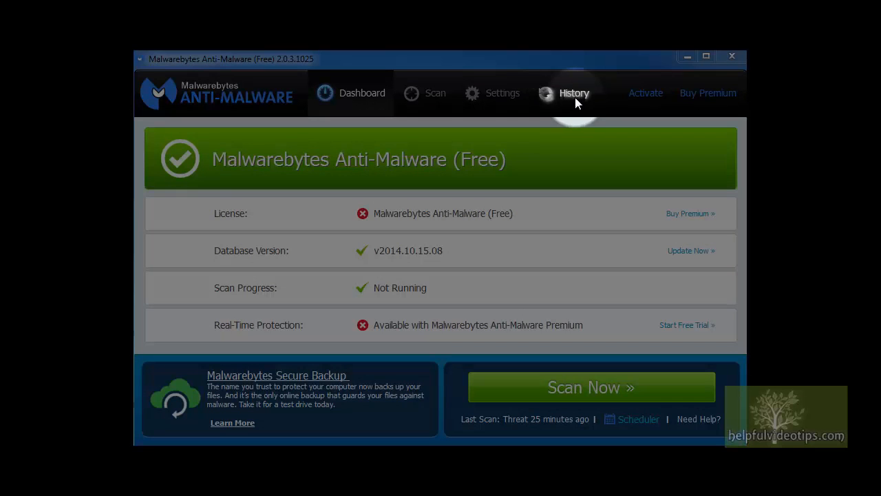
Step: Delete all items from the History quarantine list and confirm with Yes
left_click(573, 94)
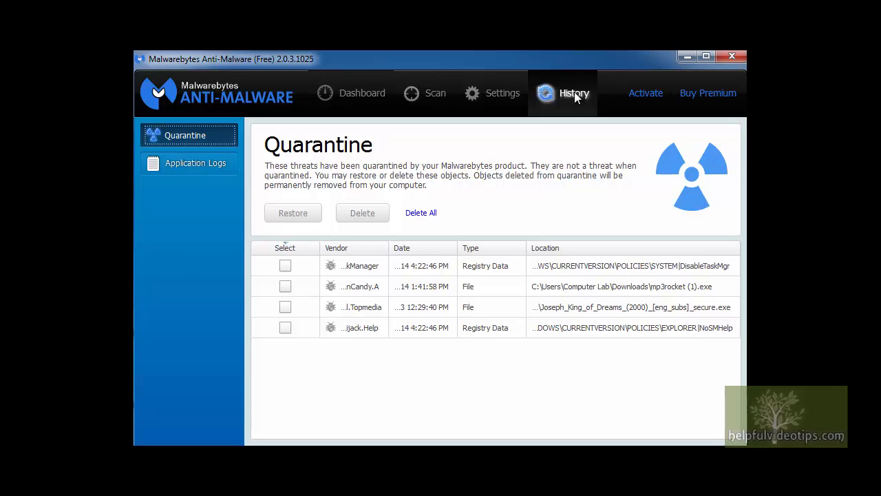
left_click(284, 266)
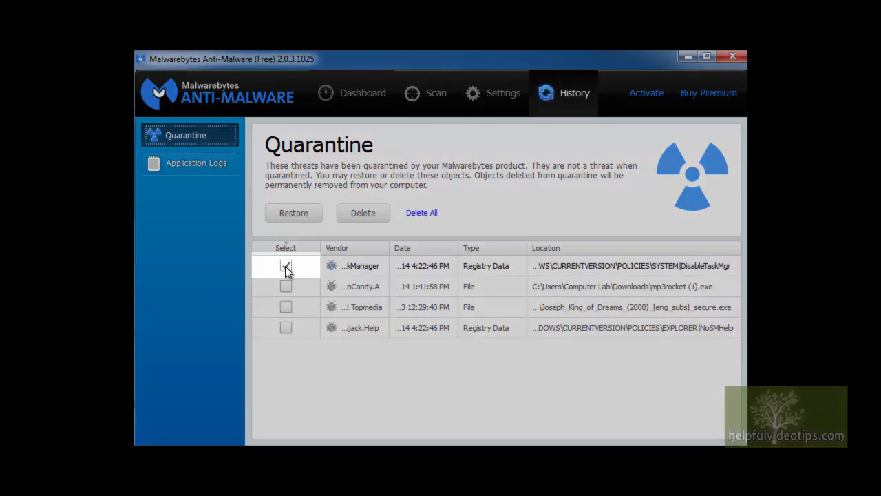
left_click(286, 266)
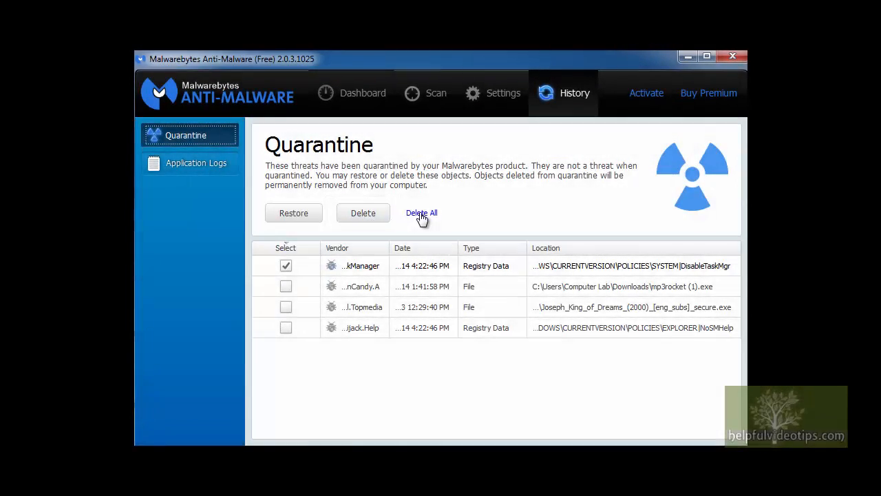
left_click(421, 212)
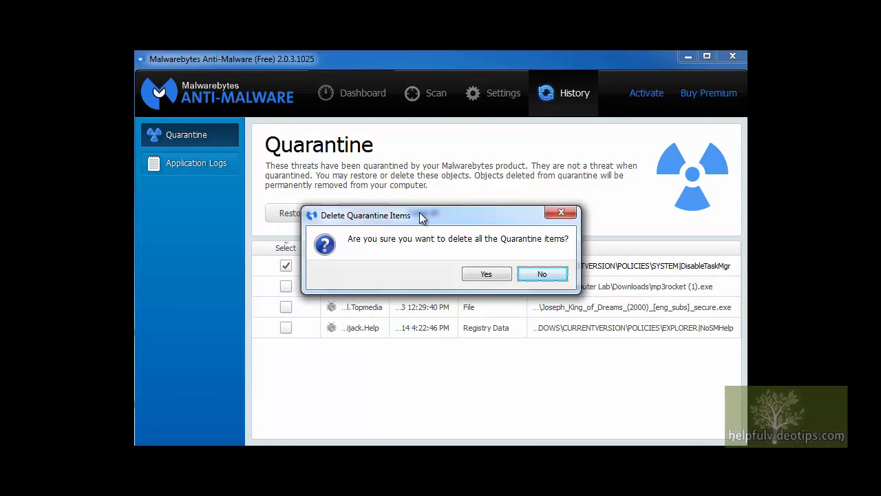
left_click(485, 272)
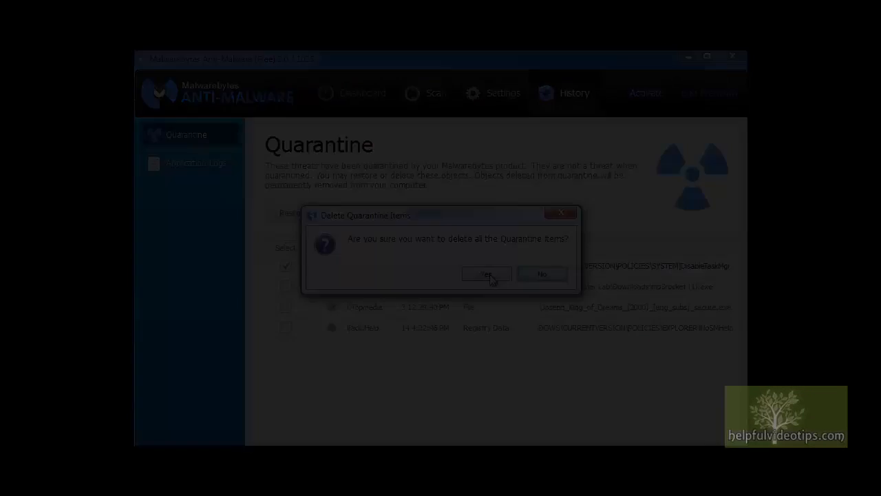
left_click(487, 274)
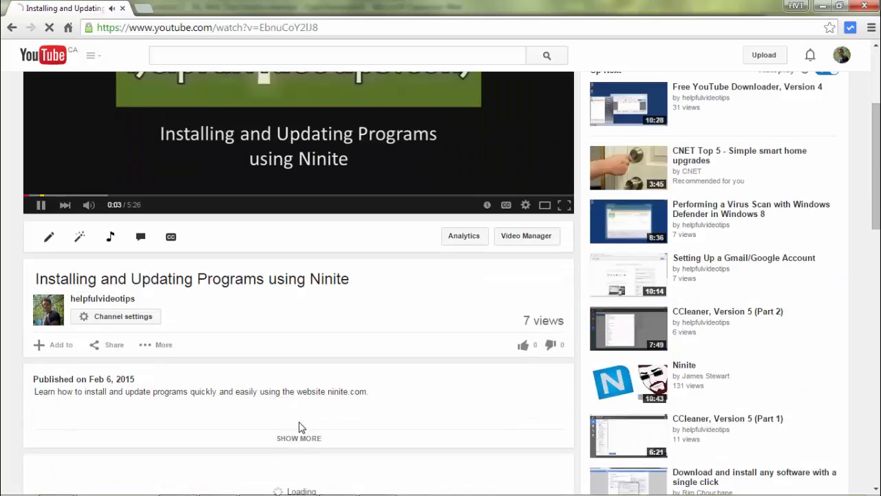
Step: Expand the Ninite tutorial video's description to reveal its Show Notes PDF link
left_click(298, 438)
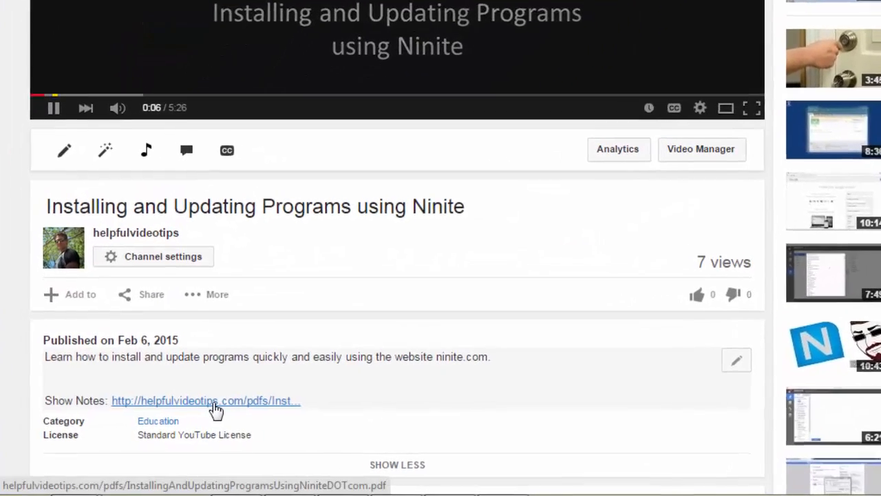